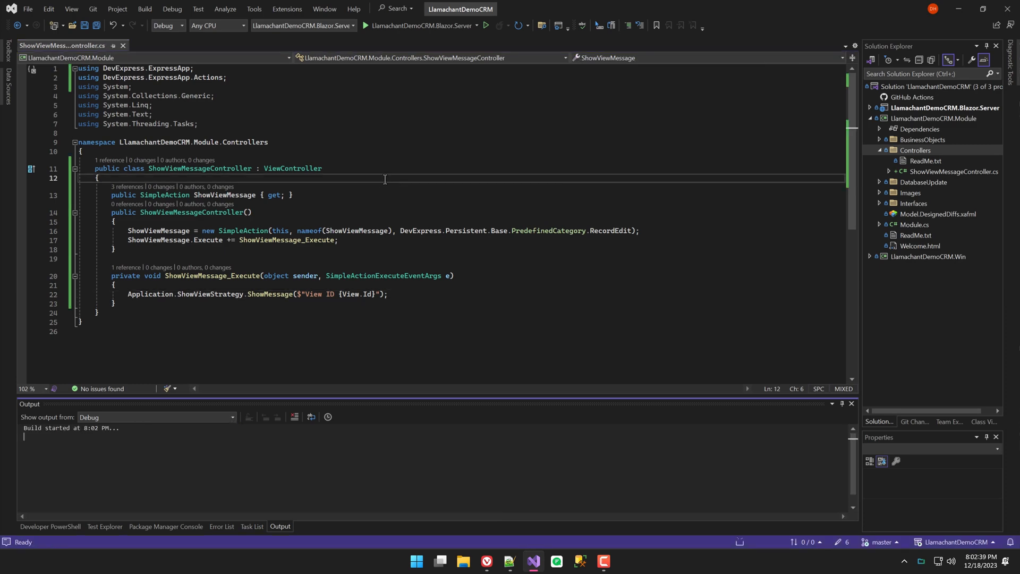
Build and launch the Blazor CRM app from Visual Studio.
{"action": "left_click", "coordinate": [485, 25]}
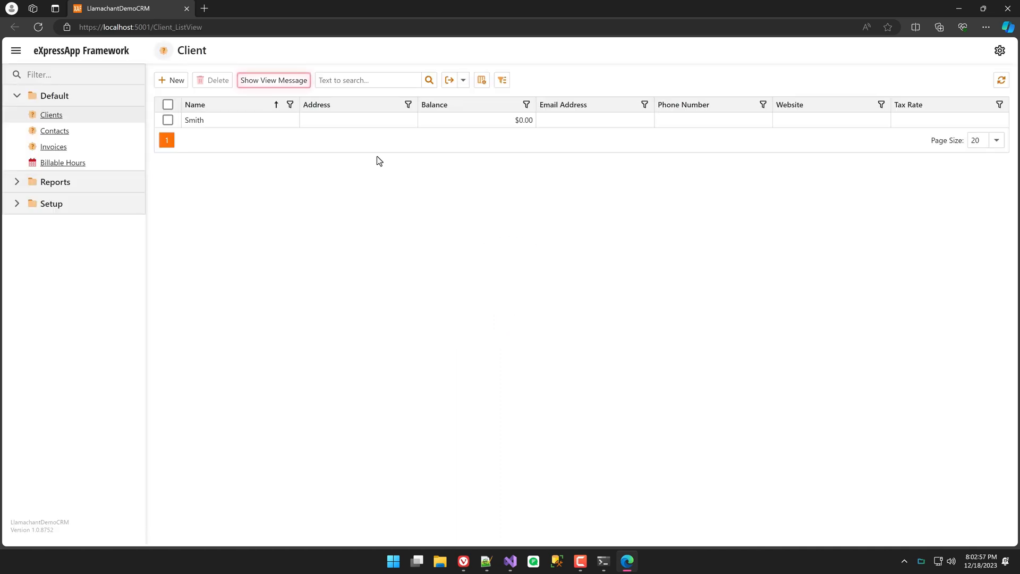
Open the Smith client's detail view and run Show View Message there.
{"action": "left_click", "coordinate": [273, 80]}
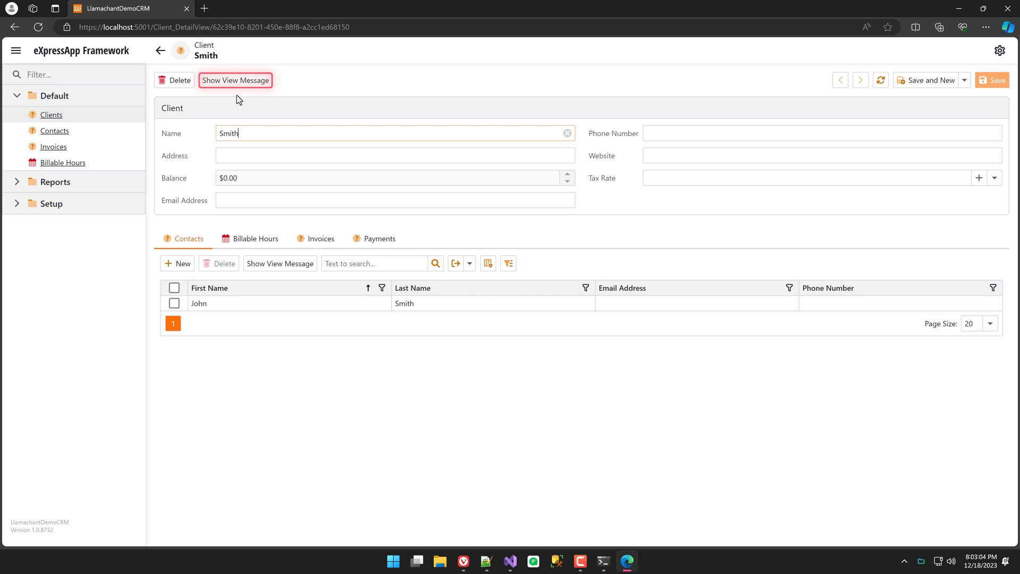
{"action": "left_click", "coordinate": [256, 238]}
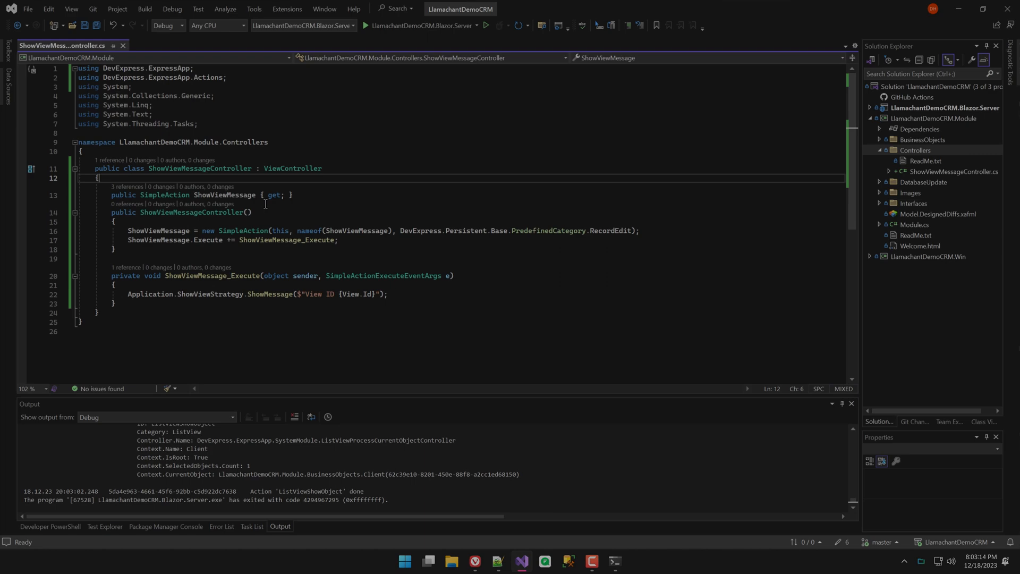
Add TargetViewType = ViewType.ListView; to the controller constructor.
{"action": "type", "text": "Taret"}
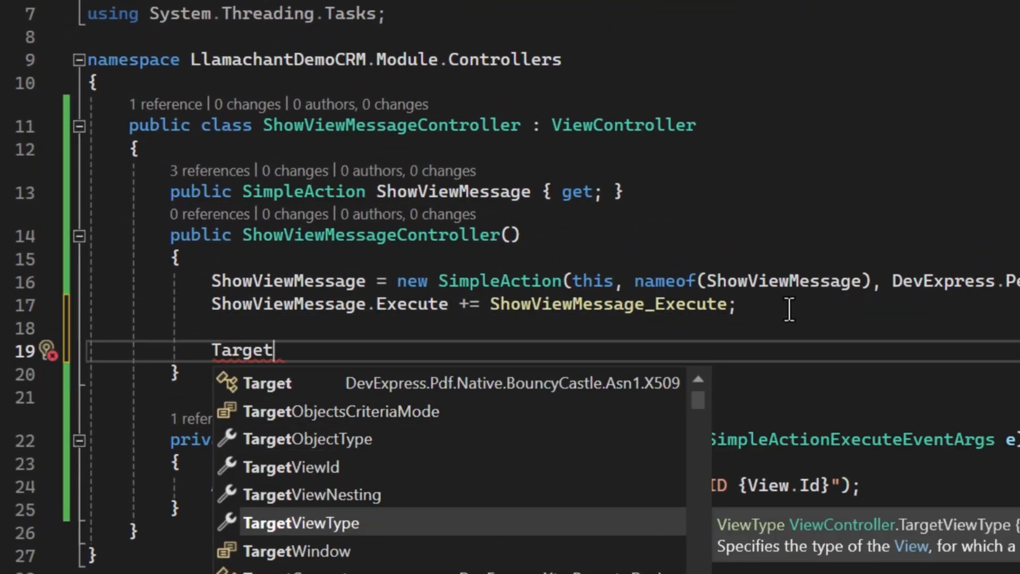
{"action": "type", "text": "ViewType = ViewType.ListView;"}
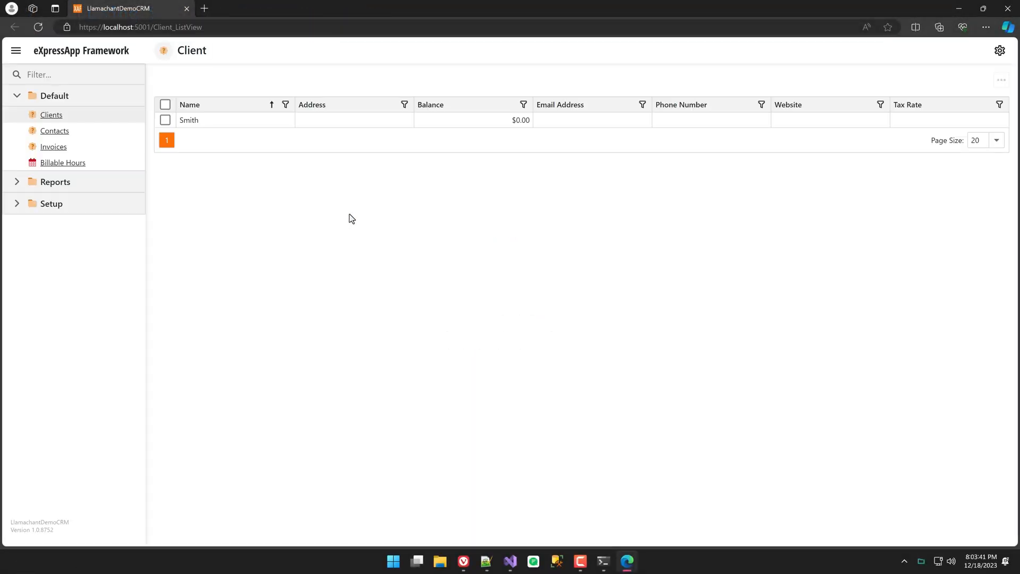
Check the Contacts and Invoices lists for the Show View Message action.
{"action": "left_click", "coordinate": [55, 131]}
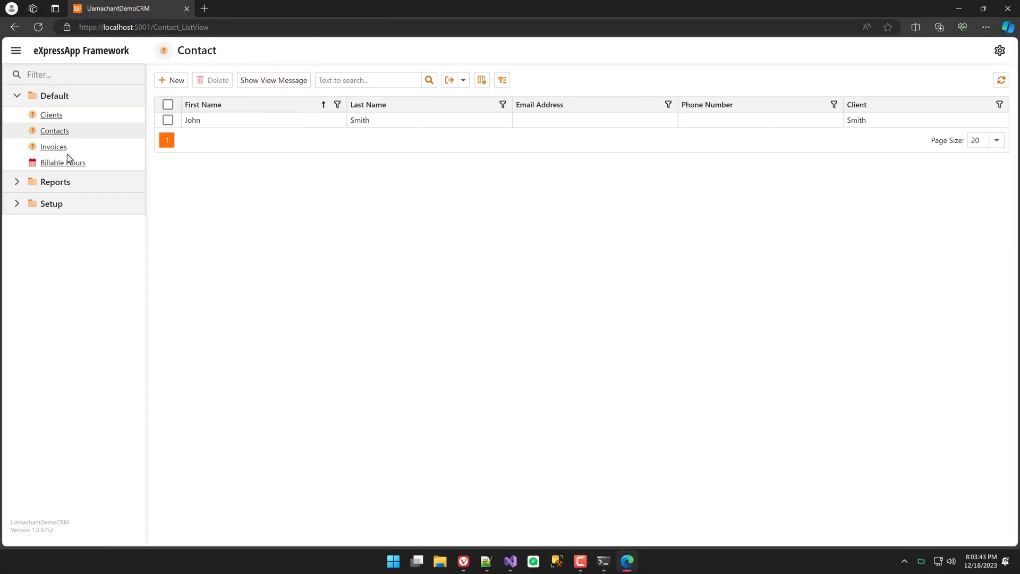
{"action": "left_click", "coordinate": [51, 115]}
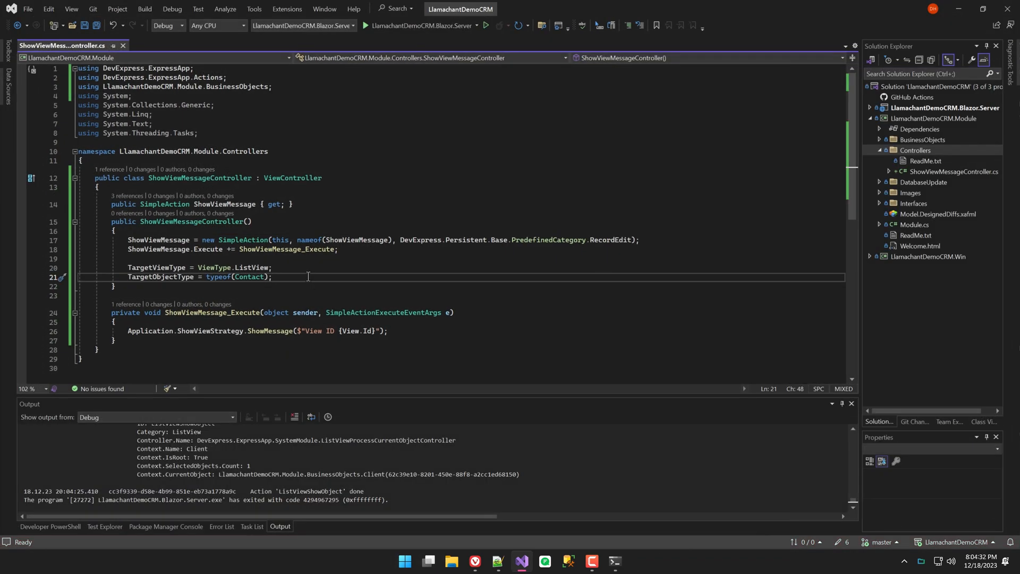
Start adding TargetViewNesting to the controller constructor.
{"action": "type", "text": "TargetViewNes"}
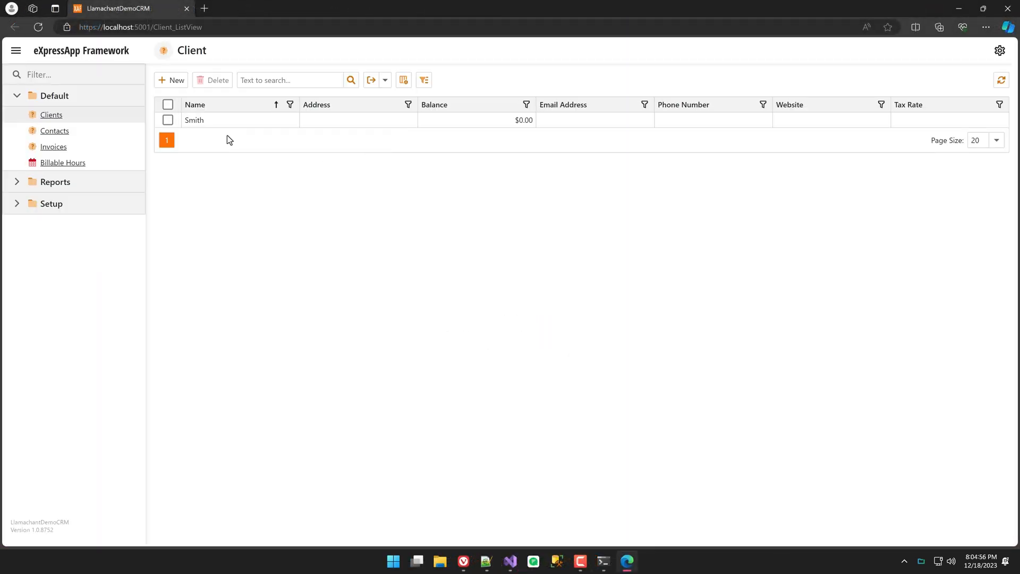
Check the Contacts list, the Clients list and Smith's record for the action.
{"action": "left_click", "coordinate": [54, 131]}
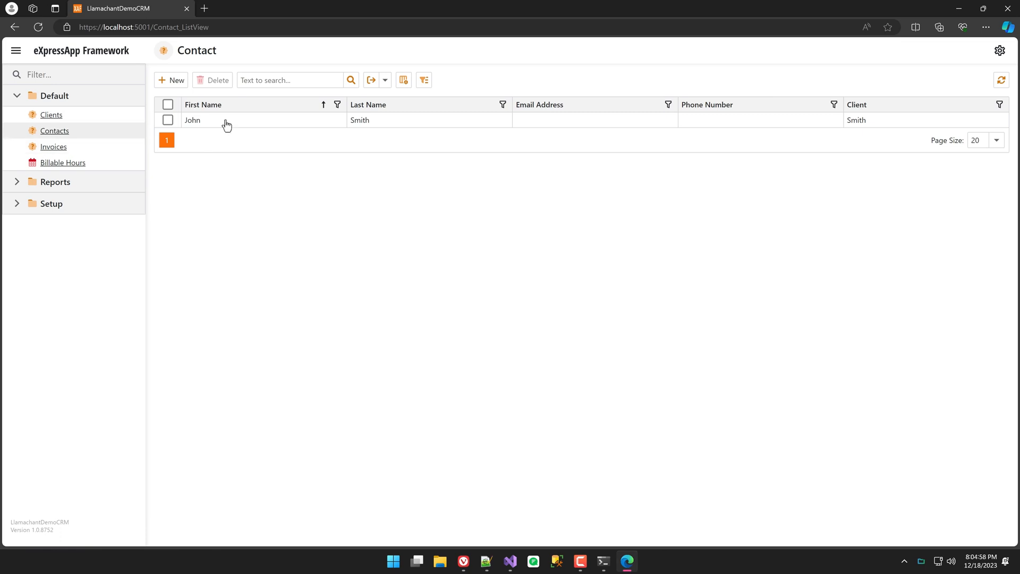
{"action": "left_click", "coordinate": [51, 115]}
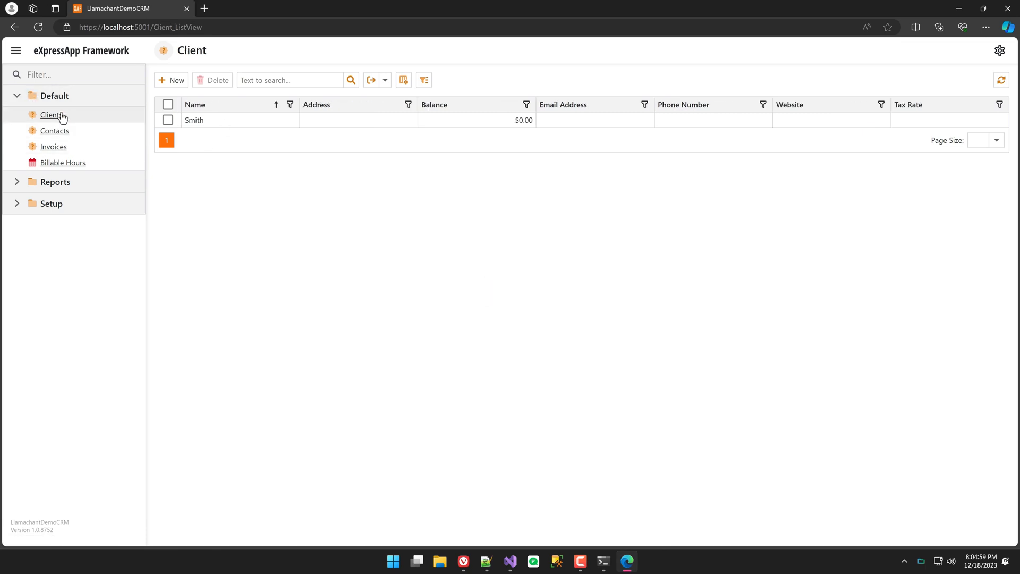
{"action": "left_click", "coordinate": [193, 119]}
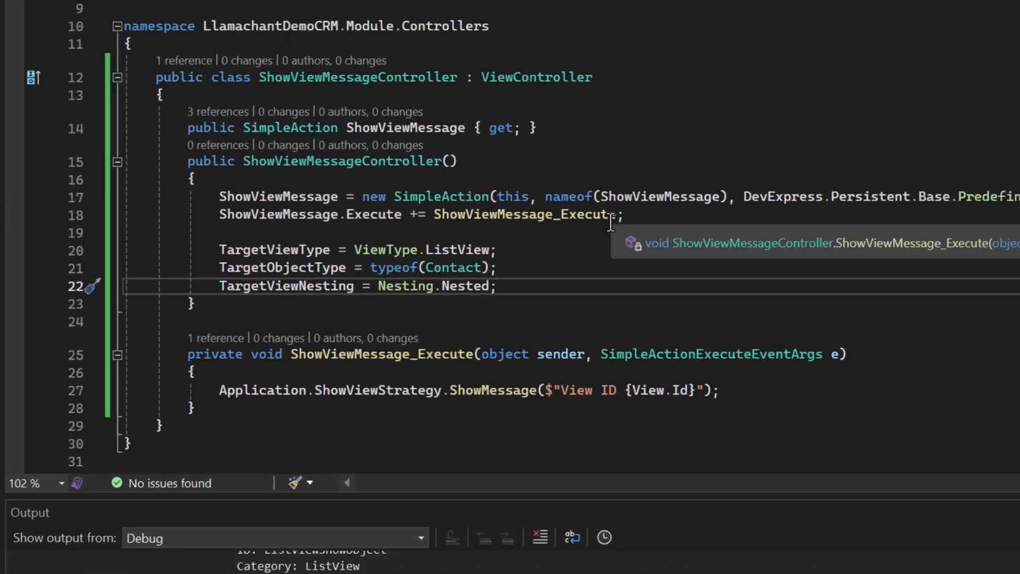
Add TargetViewId = "Contact_ListView;Client_ListView"; to the controller constructor.
{"action": "type", "text": "TargetViewId = \"C"}
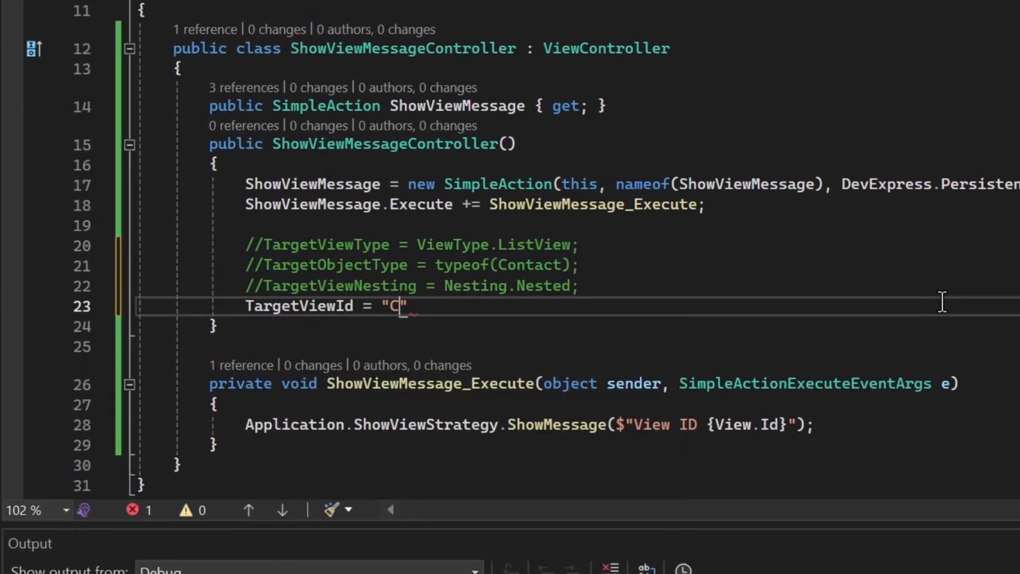
{"action": "type", "text": "ontact_ListView;"}
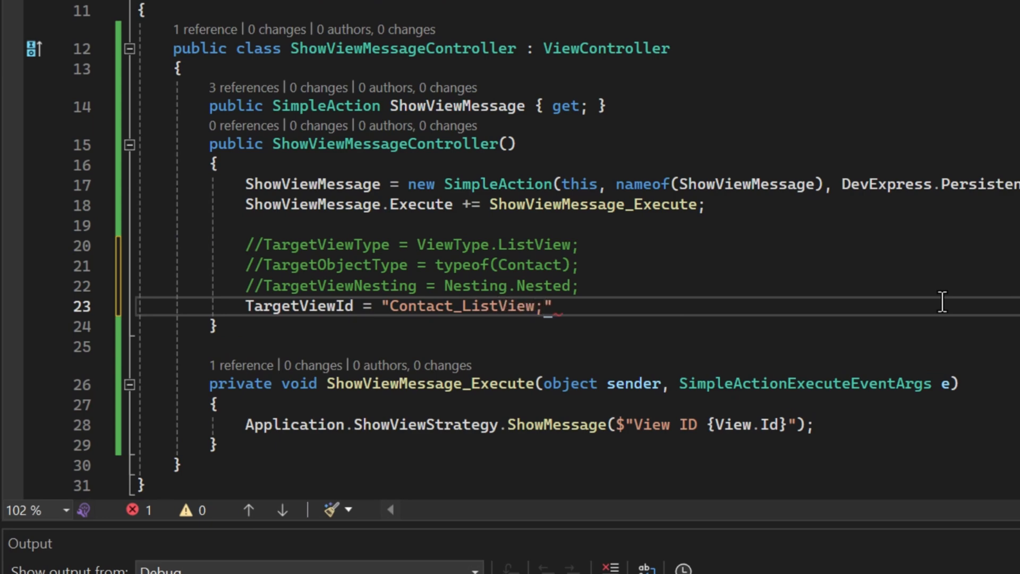
{"action": "type", "text": "Client_ListView"}
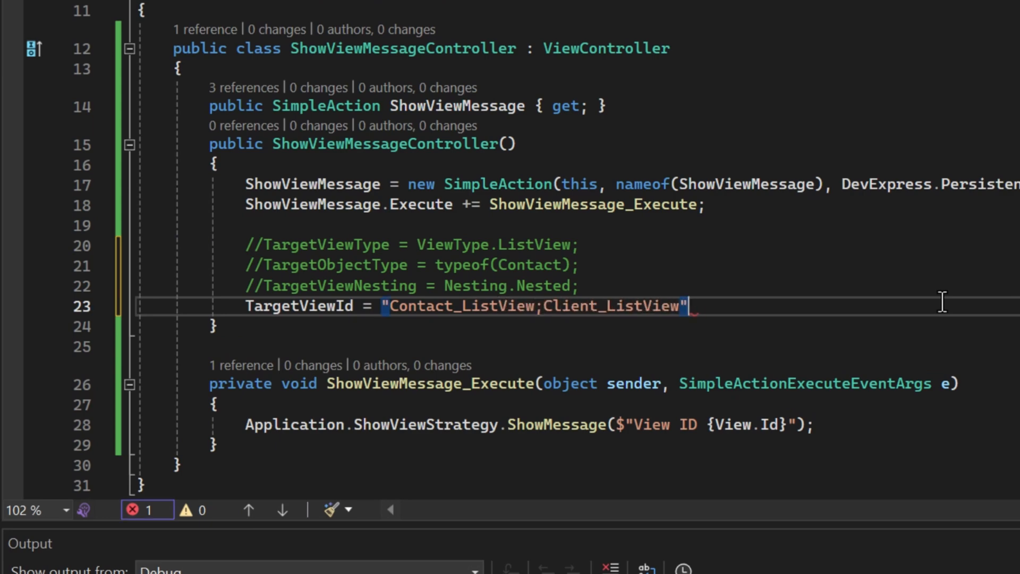
{"action": "type", "text": ";"}
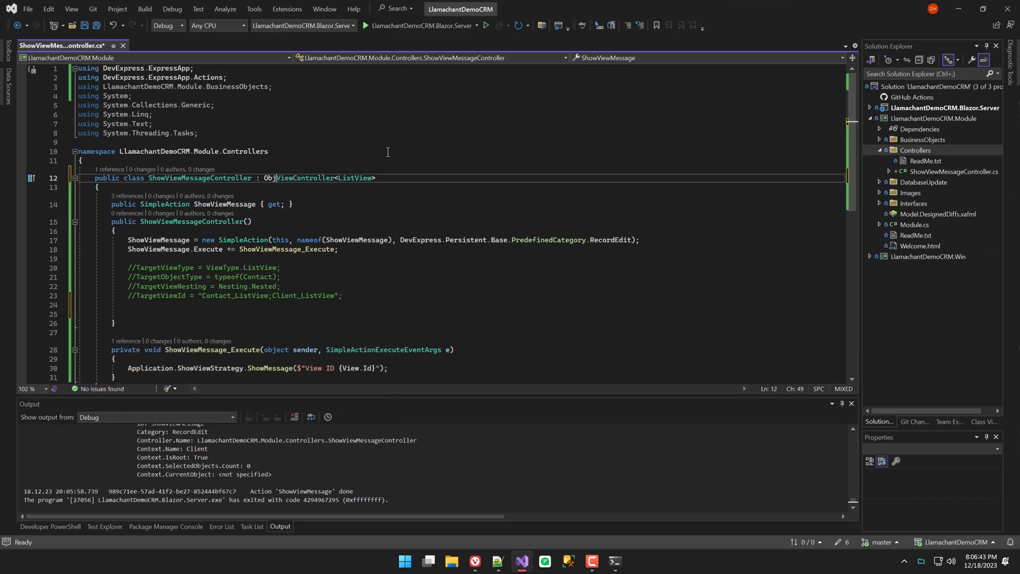
Derive the controller from ObjectViewController<ListView, IHaveClient> and run the app.
{"action": "type", "text": ", Contac"}
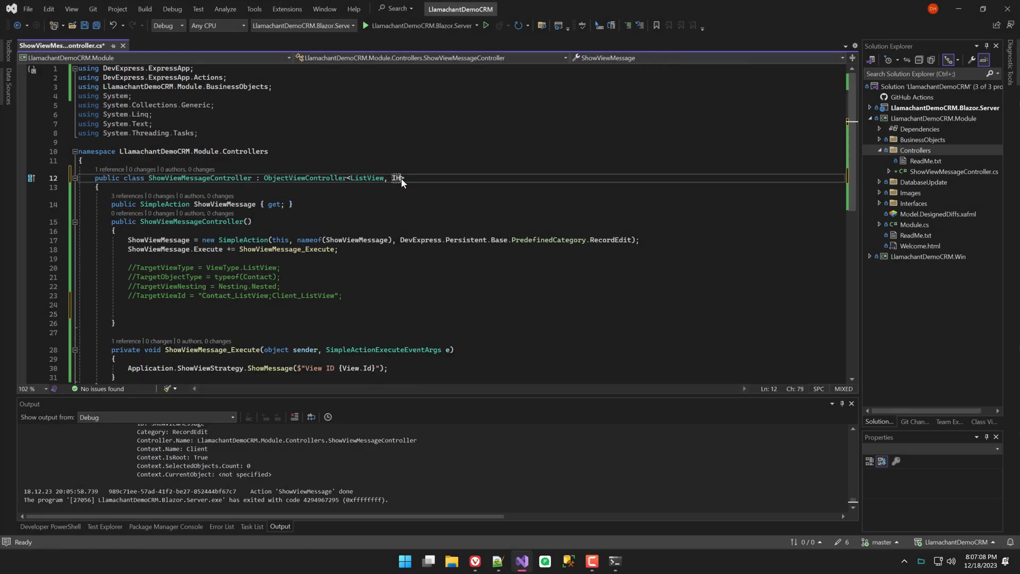
{"action": "type", "text": "IHaveClient"}
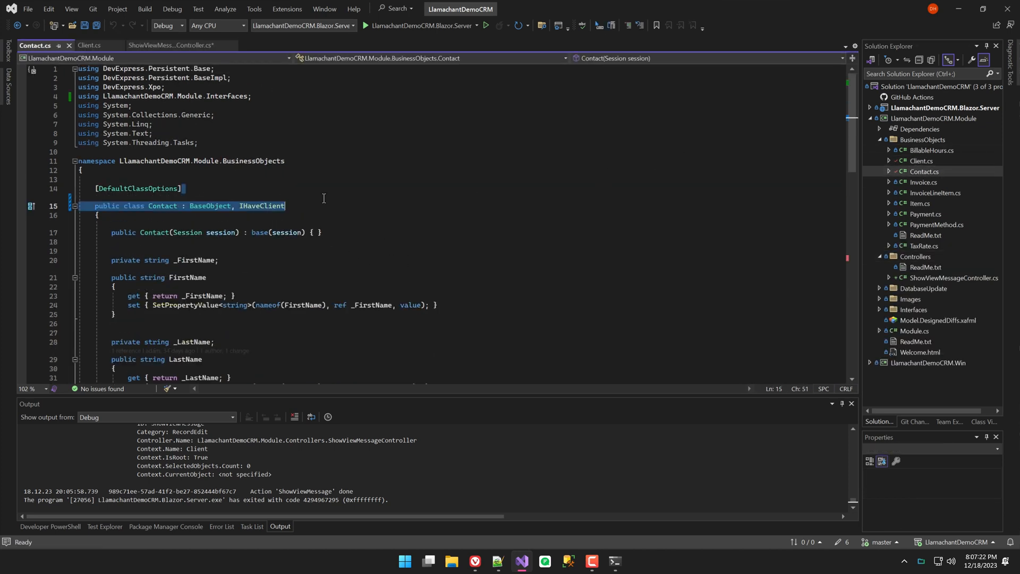
{"action": "left_click", "coordinate": [485, 26]}
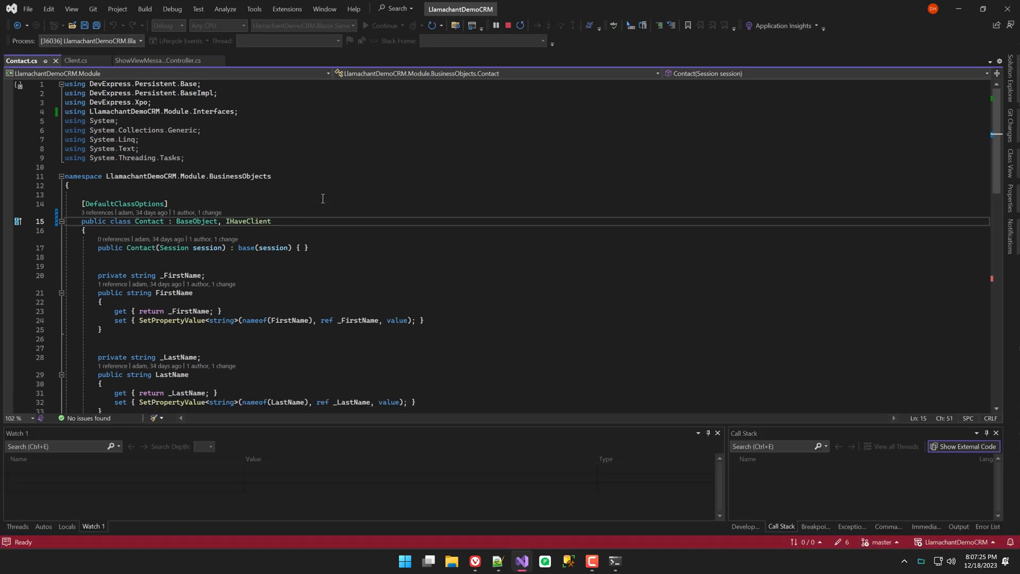